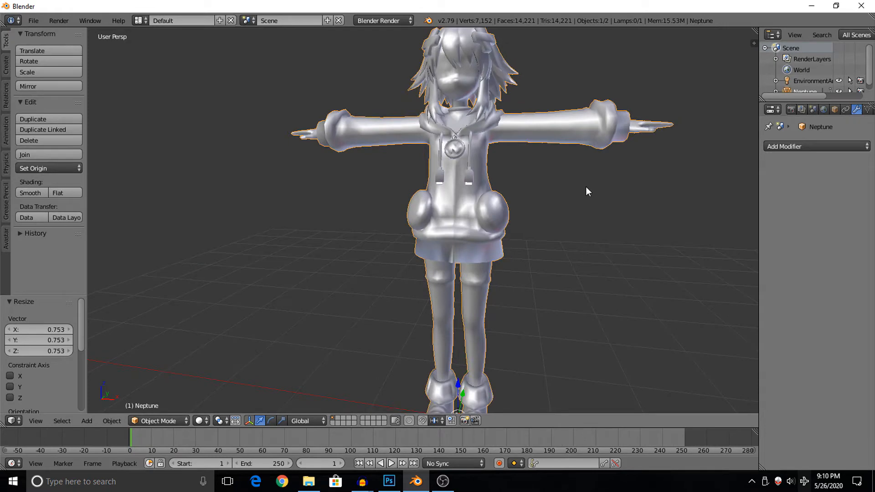
{"action": "mouse_move", "coordinate": [502, 217]}
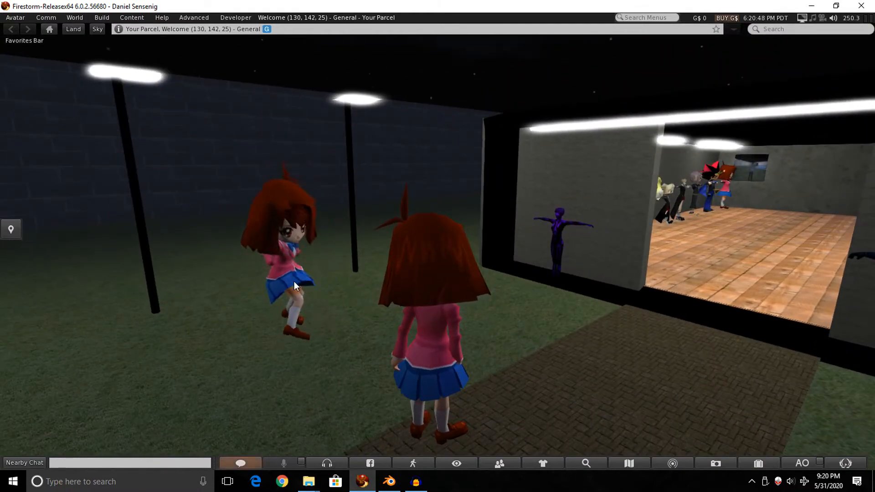
Step: Edit the schoolgirl animesh with the Move tool and select the invisible cube beside it
{"action": "left_click", "coordinate": [296, 284]}
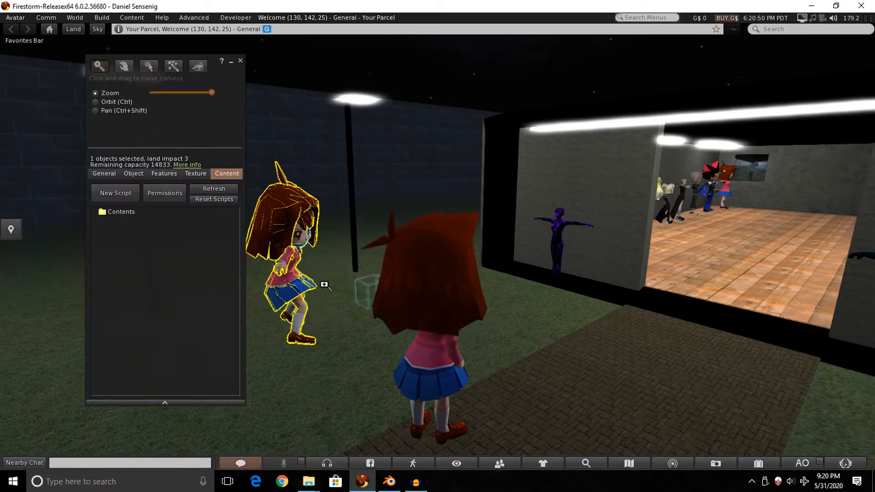
{"action": "left_click", "coordinate": [148, 67]}
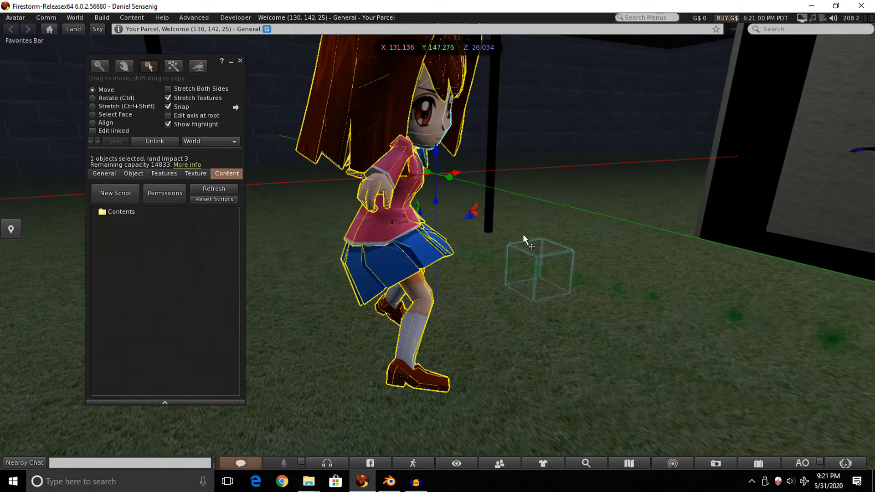
{"action": "left_click", "coordinate": [240, 61]}
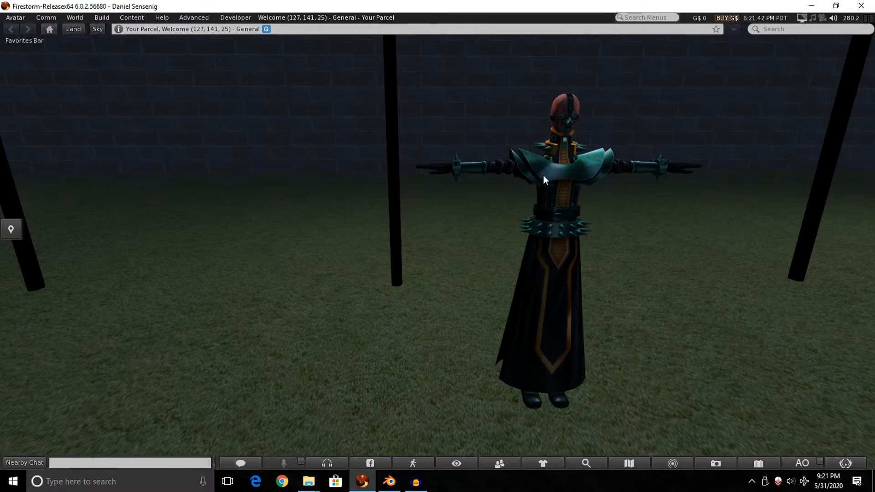
{"action": "mouse_move", "coordinate": [514, 247]}
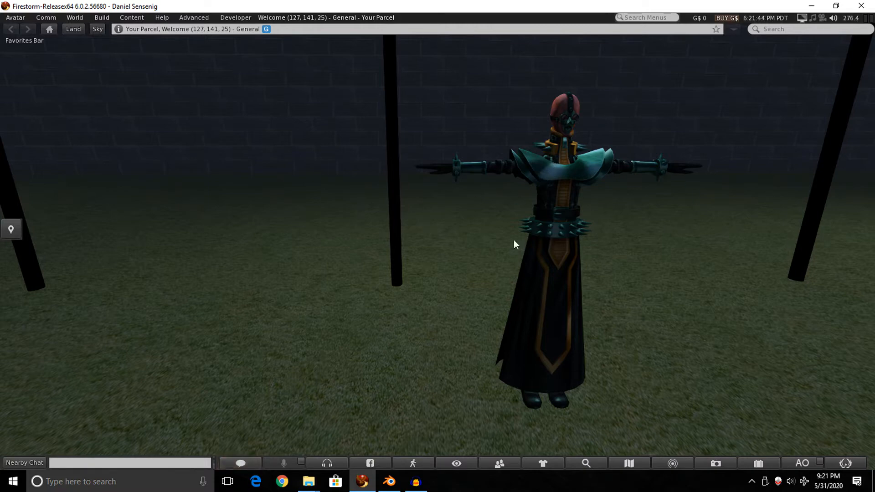
{"action": "mouse_move", "coordinate": [613, 193]}
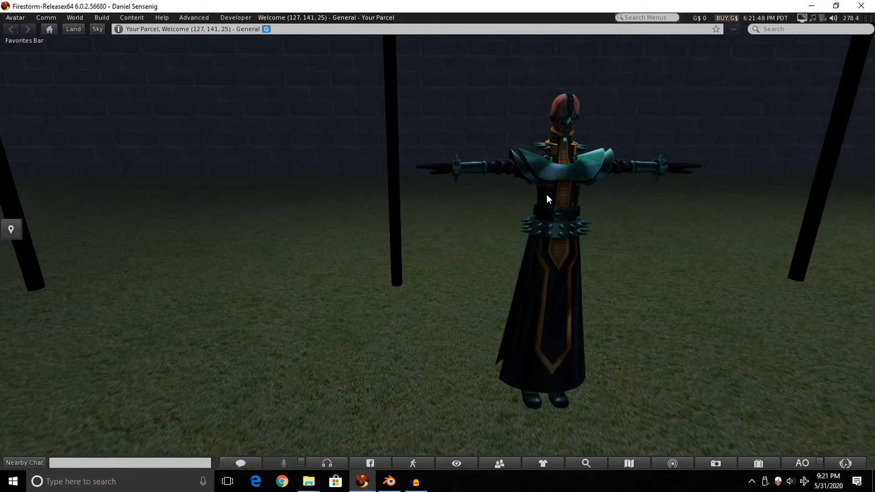
{"action": "mouse_move", "coordinate": [532, 202]}
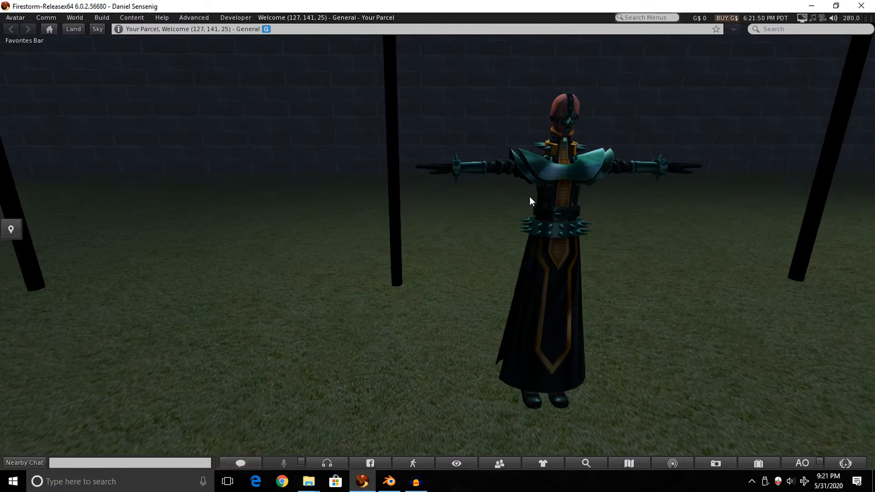
{"action": "mouse_move", "coordinate": [503, 223]}
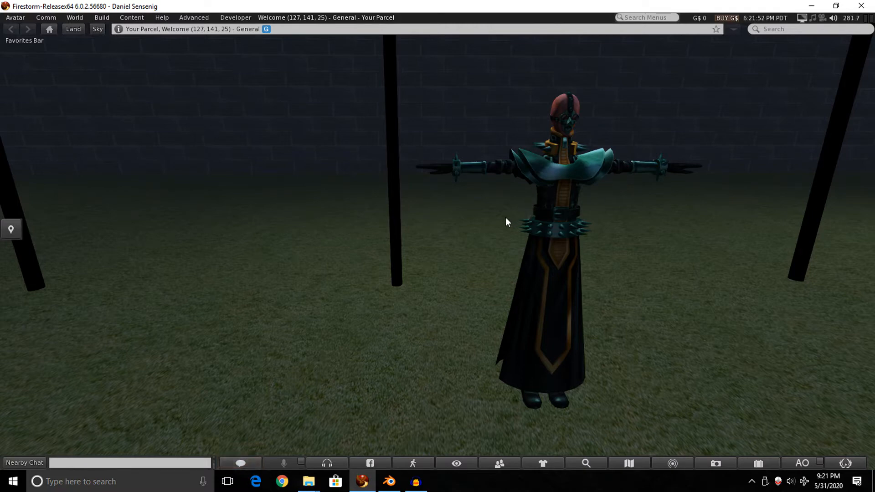
{"action": "mouse_move", "coordinate": [482, 198]}
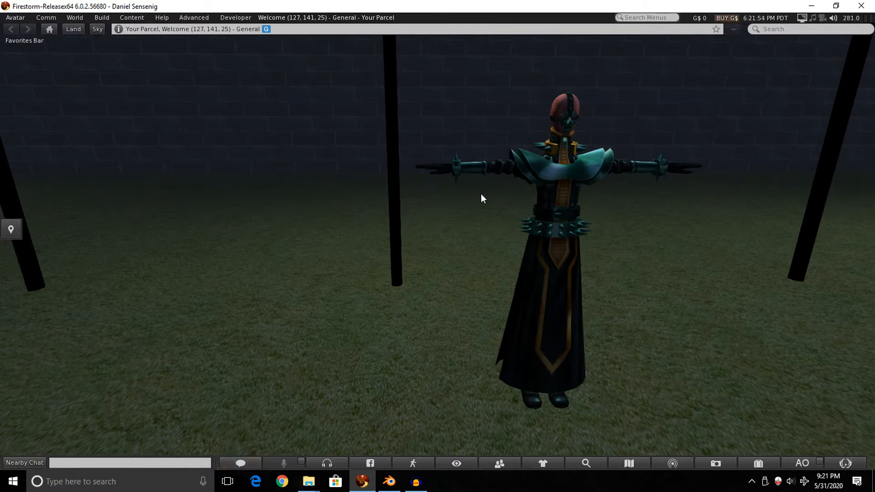
{"action": "mouse_move", "coordinate": [615, 244]}
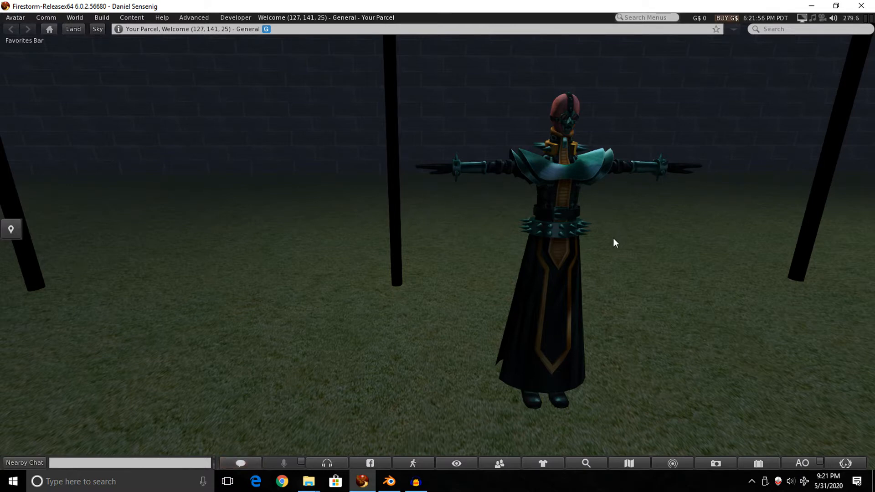
{"action": "mouse_move", "coordinate": [491, 214]}
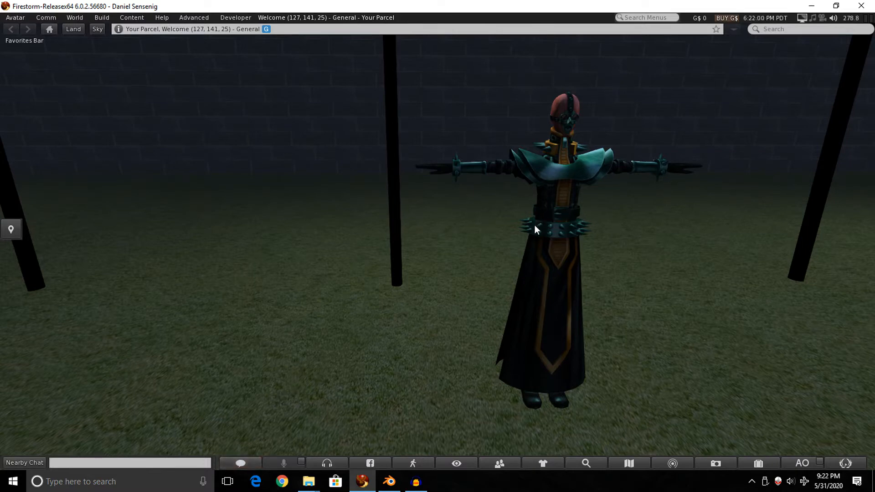
{"action": "mouse_move", "coordinate": [559, 222]}
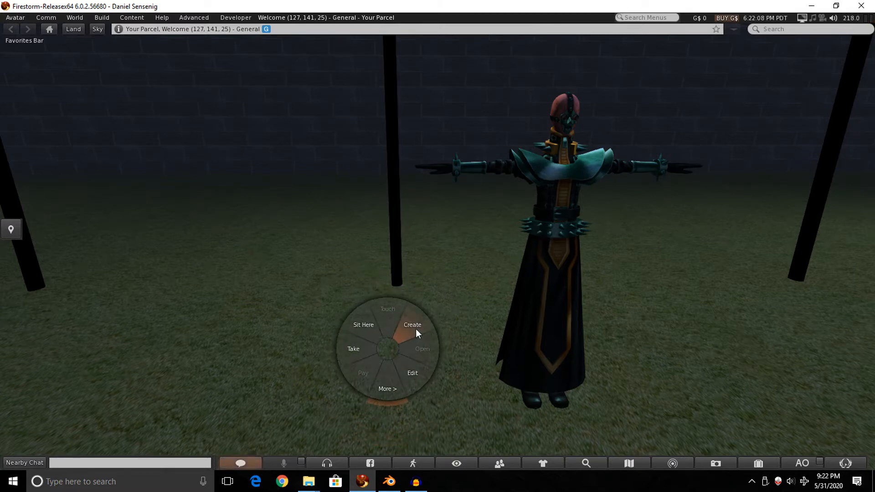
Step: Create a cube on the ground and Shift-select it together with the armored figure
{"action": "left_click", "coordinate": [412, 325]}
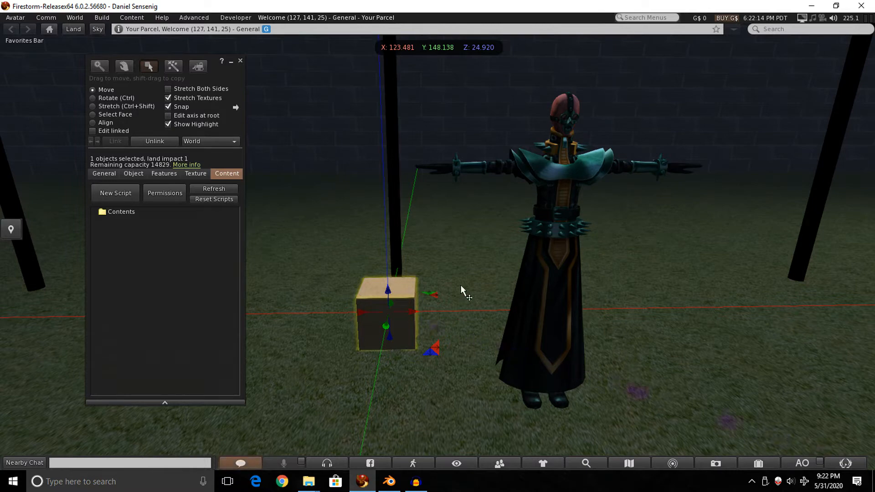
{"action": "left_click", "coordinate": [563, 249]}
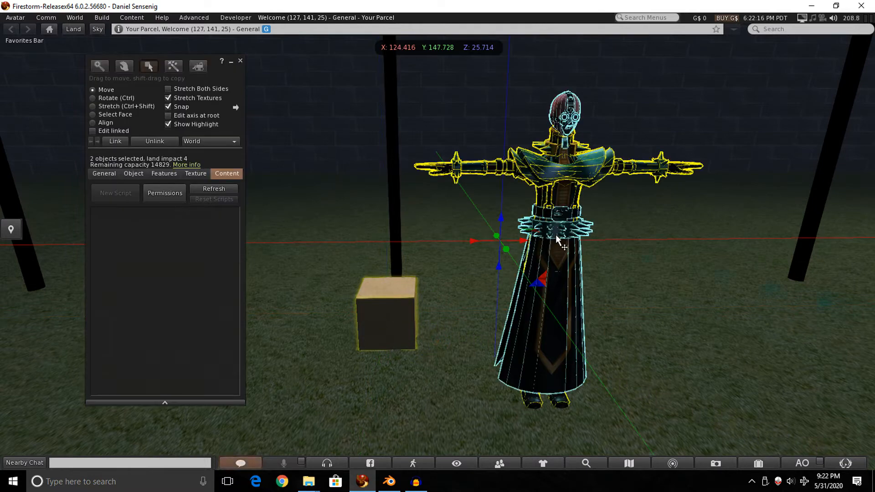
{"action": "mouse_move", "coordinate": [514, 231]}
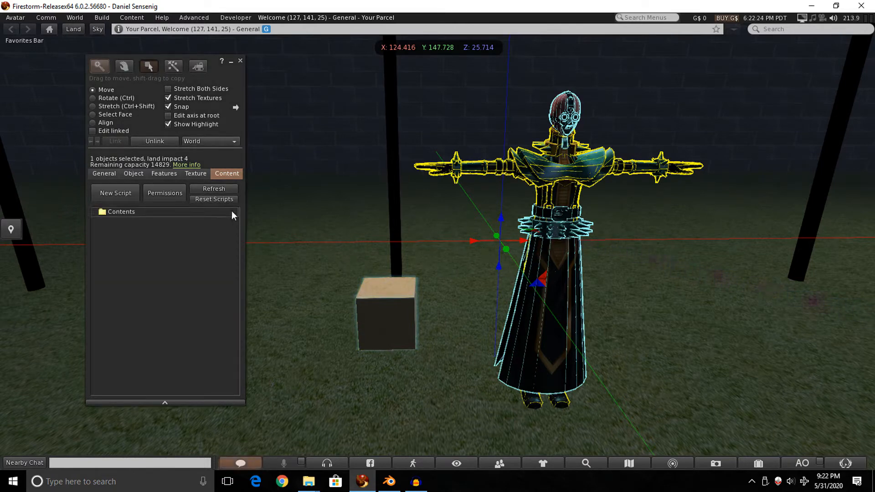
Step: Enable Animated Mesh in Features for the linked cube-and-figure object
{"action": "left_click", "coordinate": [164, 174]}
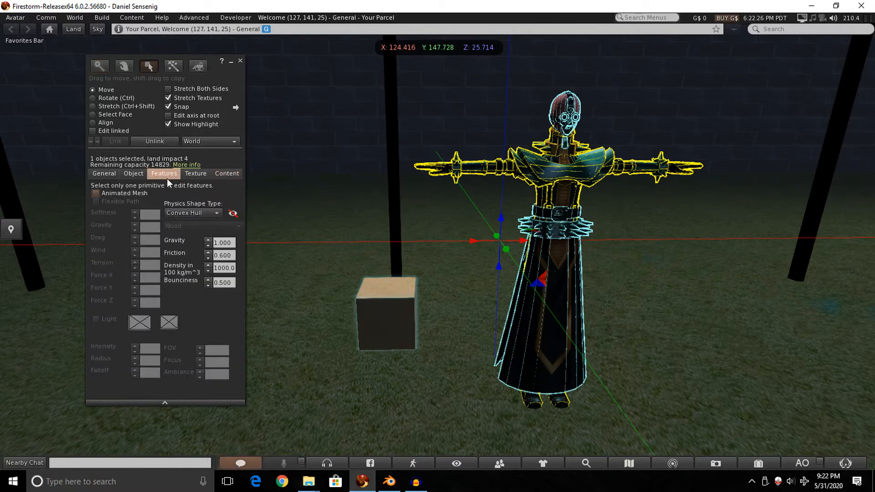
{"action": "left_click", "coordinate": [96, 192]}
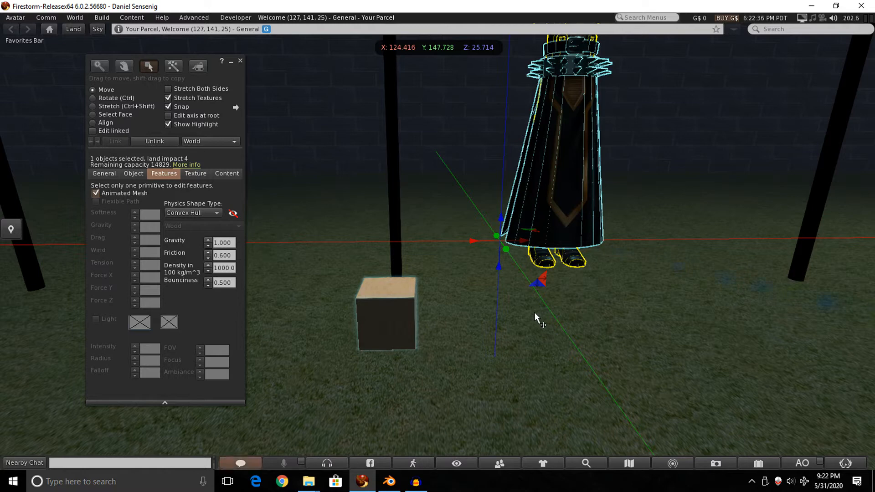
{"action": "mouse_move", "coordinate": [136, 202]}
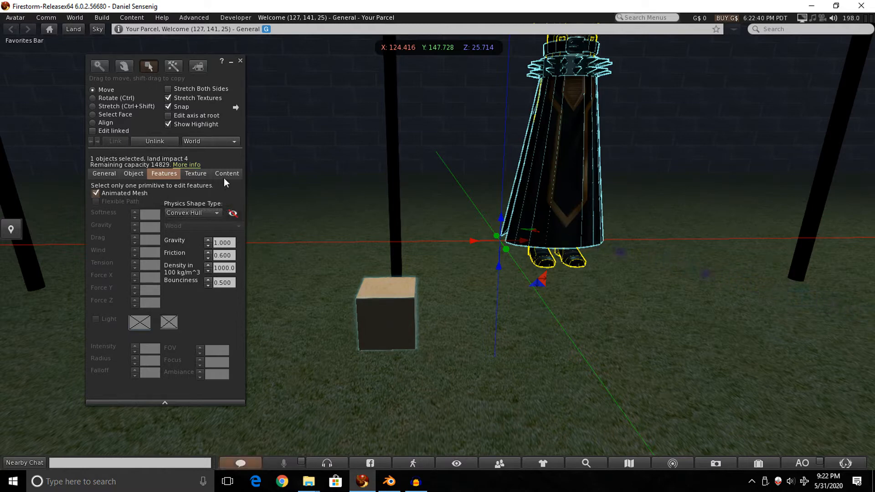
{"action": "left_click", "coordinate": [227, 173]}
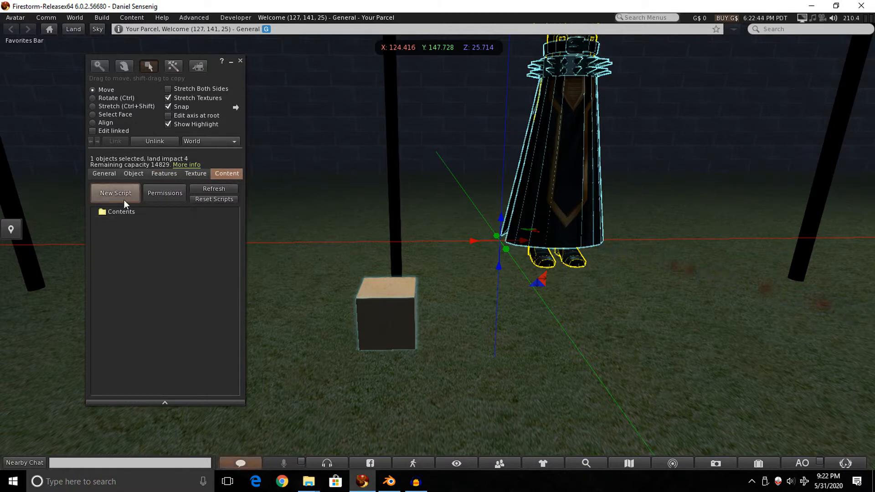
Step: Add a New Script to the object's contents and open it in the script editor
{"action": "left_click", "coordinate": [114, 193]}
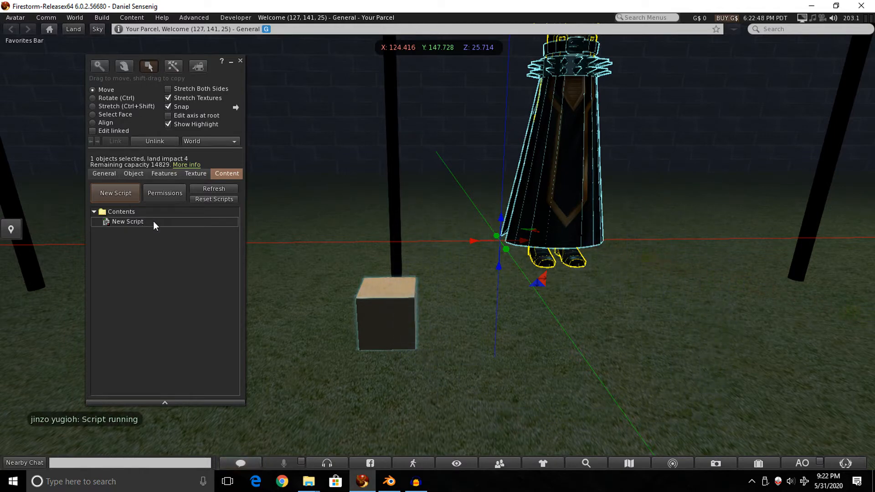
{"action": "double_click", "coordinate": [127, 222]}
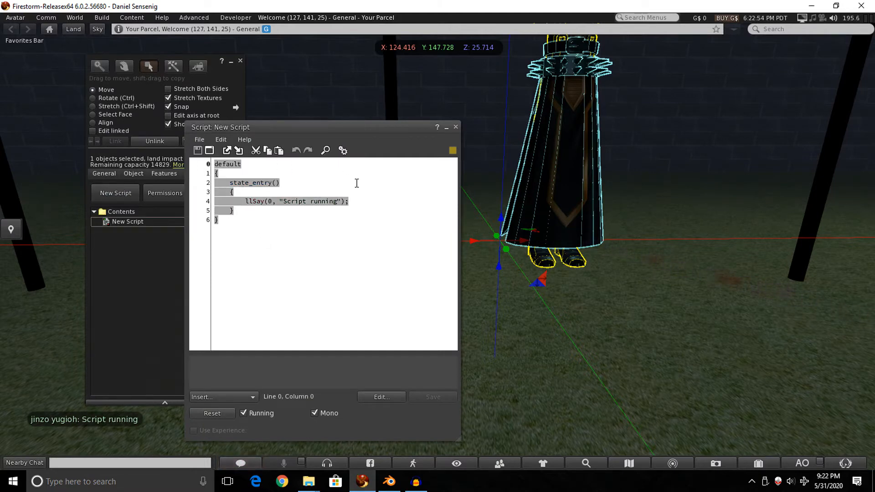
{"action": "mouse_move", "coordinate": [355, 235]}
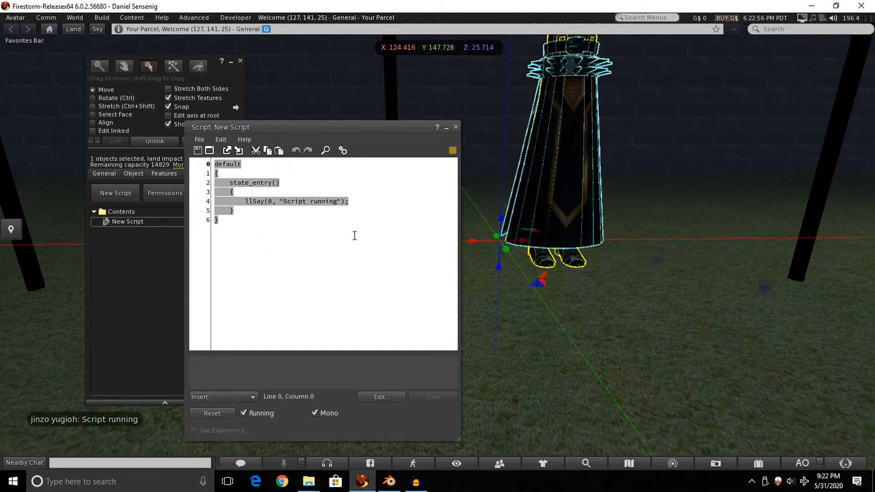
{"action": "mouse_move", "coordinate": [342, 238]}
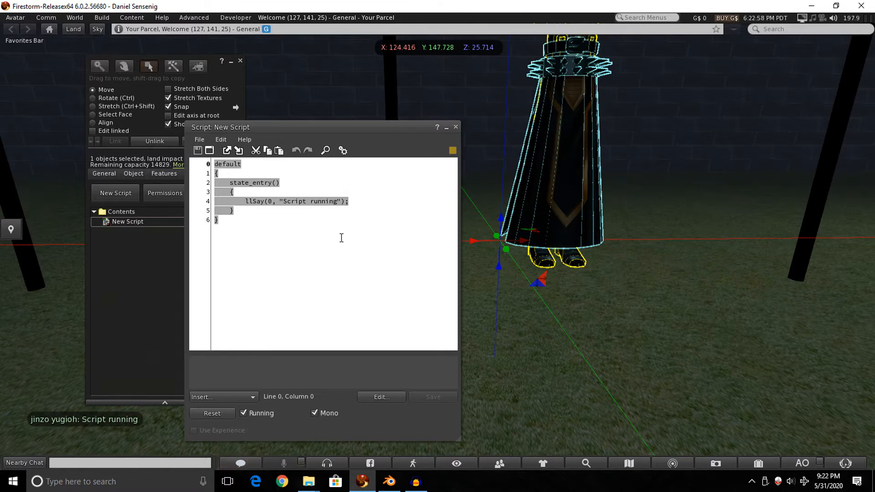
{"action": "mouse_move", "coordinate": [428, 206]}
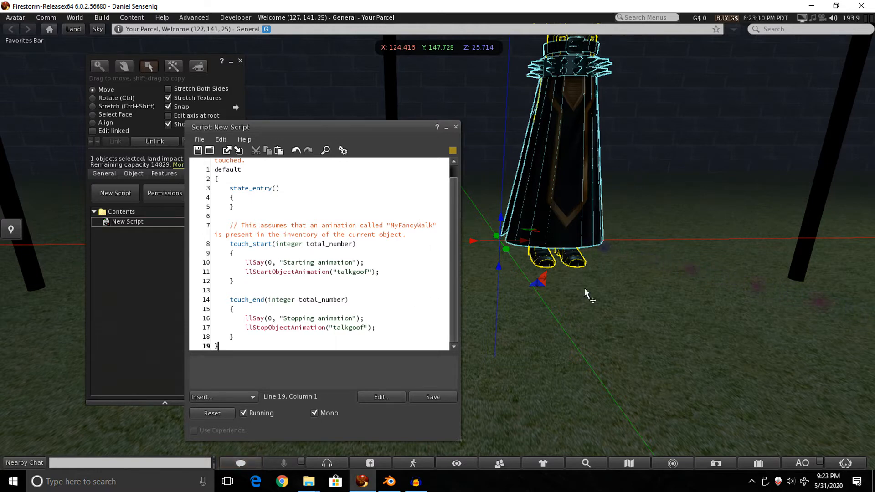
Step: Change the script's start and stop animation calls to 'talkgoof'
{"action": "left_click", "coordinate": [374, 327]}
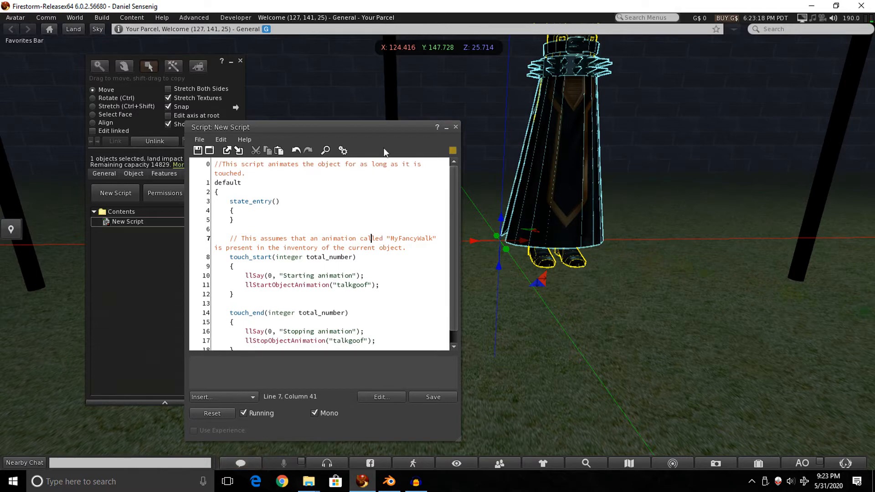
{"action": "left_click_drag", "start_coordinate": [324, 127], "coordinate": [383, 94]}
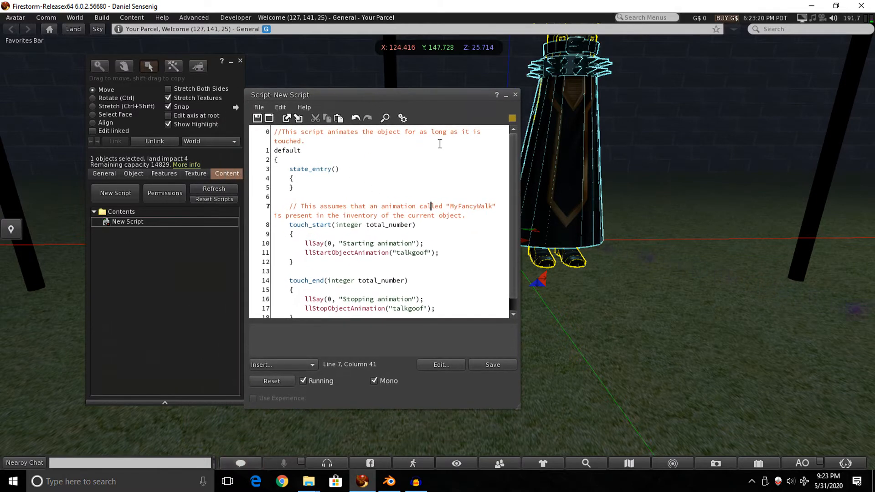
{"action": "mouse_move", "coordinate": [414, 194]}
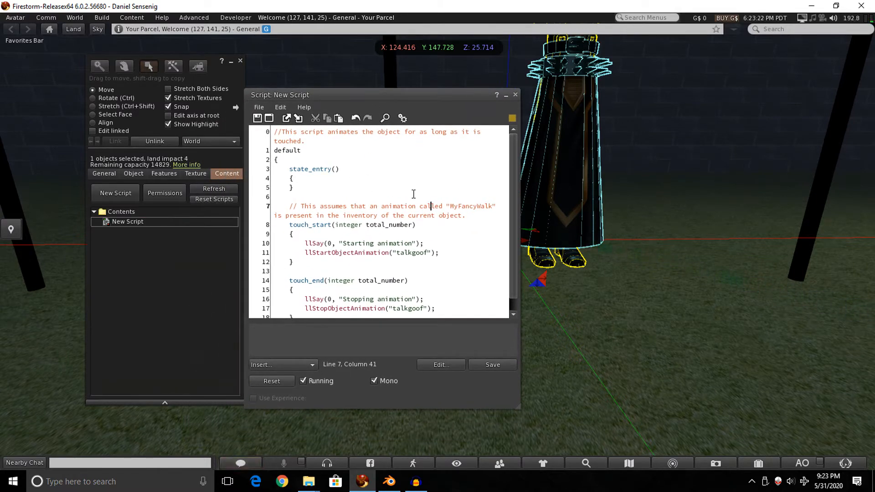
{"action": "scroll", "scroll_direction": "down", "scroll_amount": 3}
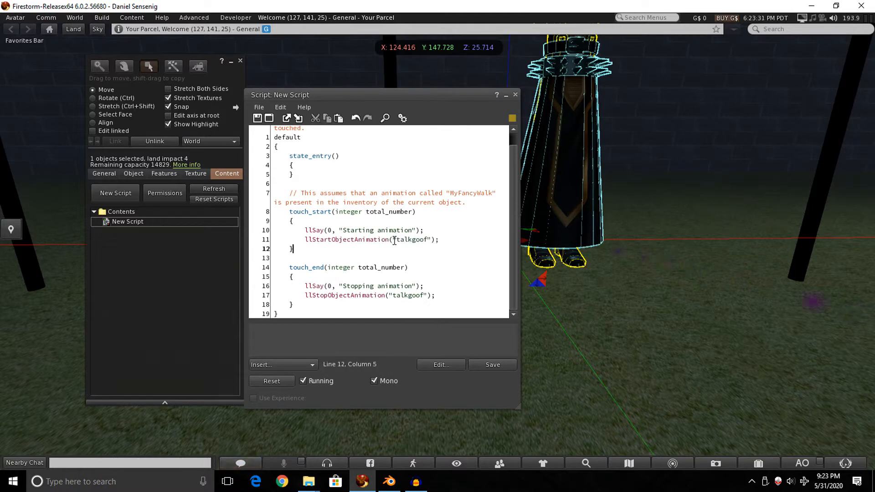
{"action": "double_click", "coordinate": [412, 240]}
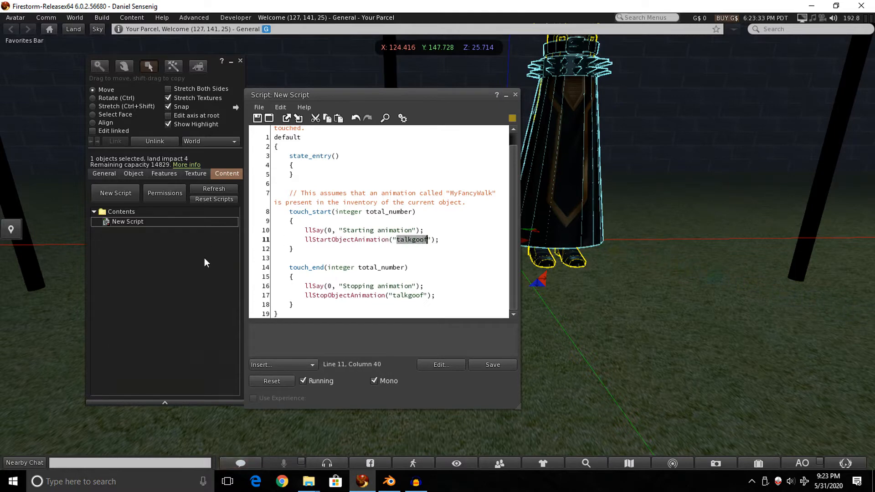
{"action": "mouse_move", "coordinate": [194, 262]}
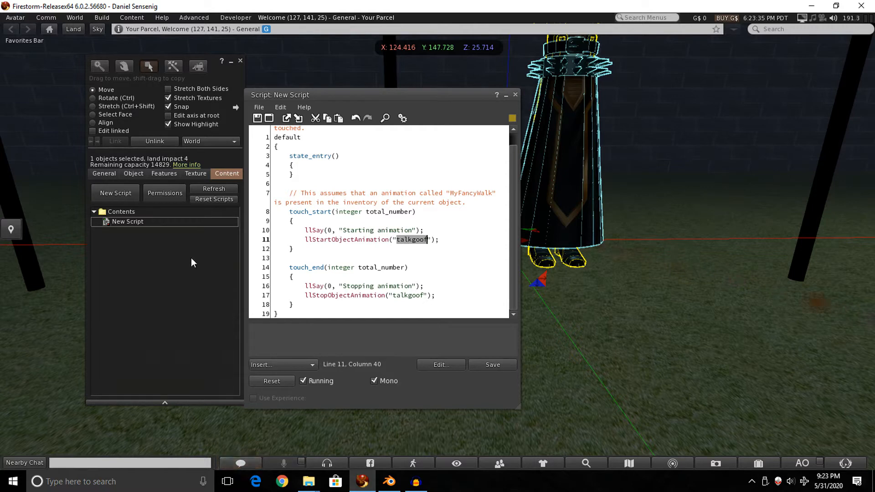
{"action": "mouse_move", "coordinate": [713, 367]}
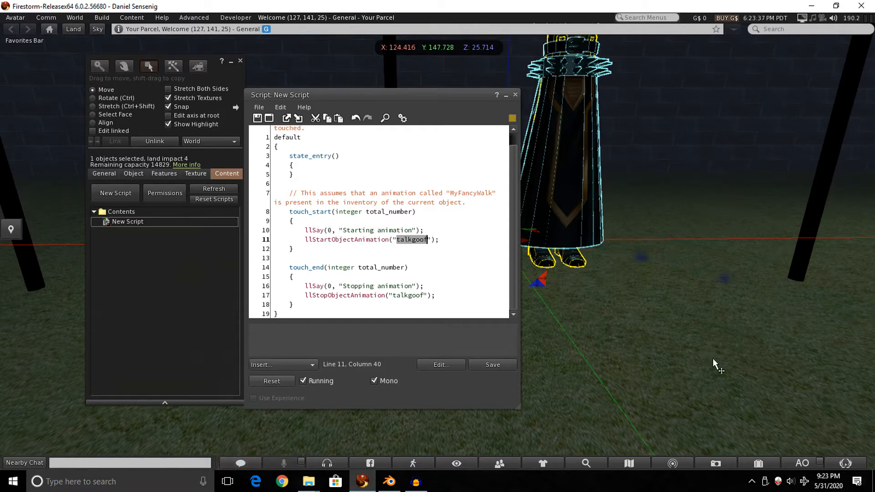
{"action": "mouse_move", "coordinate": [228, 253]}
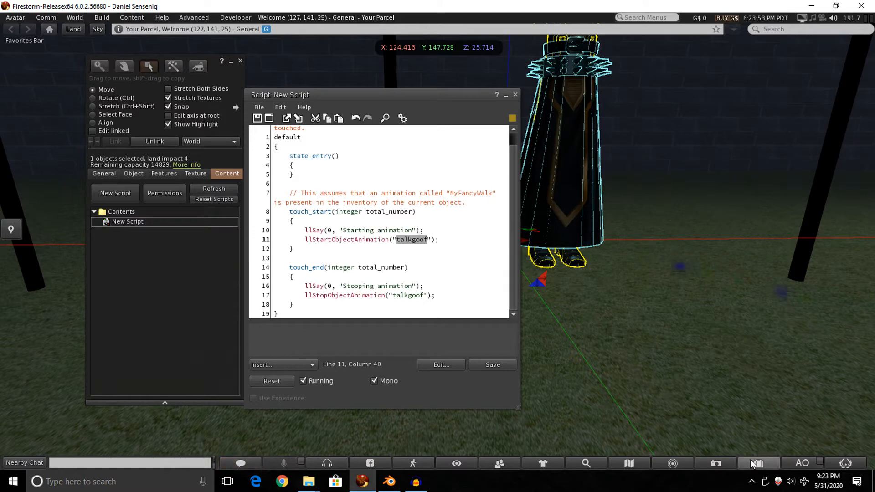
Step: Drag talkgoof from inventory Animations into Contents, then save and close the script
{"action": "left_click", "coordinate": [758, 464]}
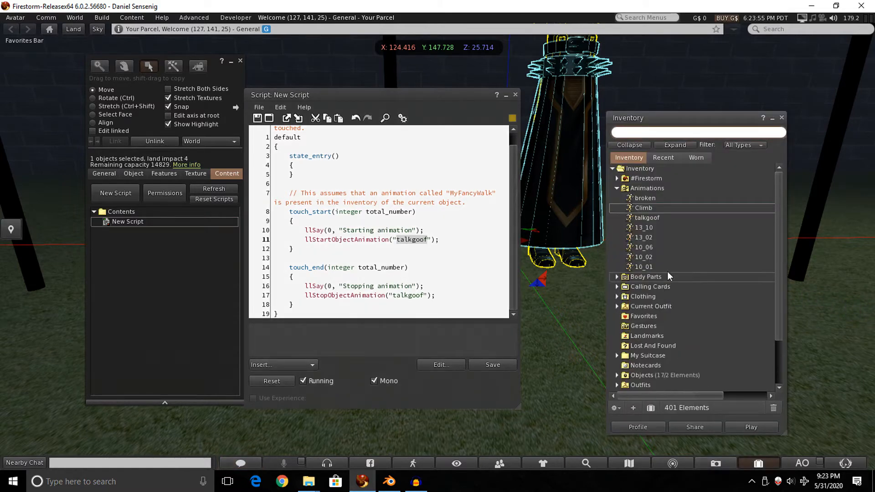
{"action": "left_click", "coordinate": [648, 218]}
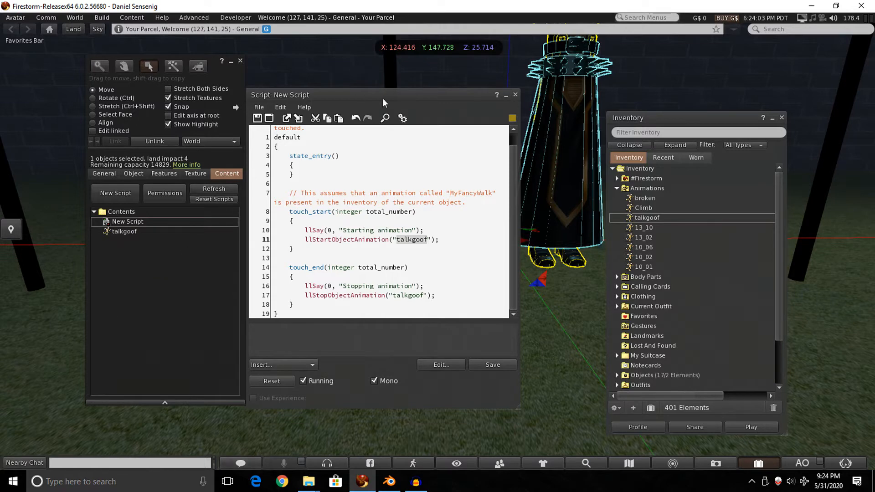
{"action": "left_click", "coordinate": [493, 365]}
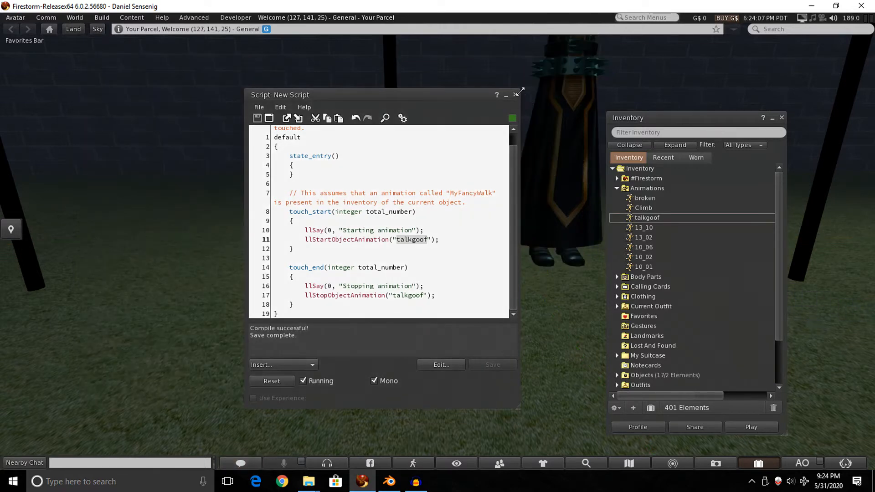
{"action": "left_click", "coordinate": [515, 94]}
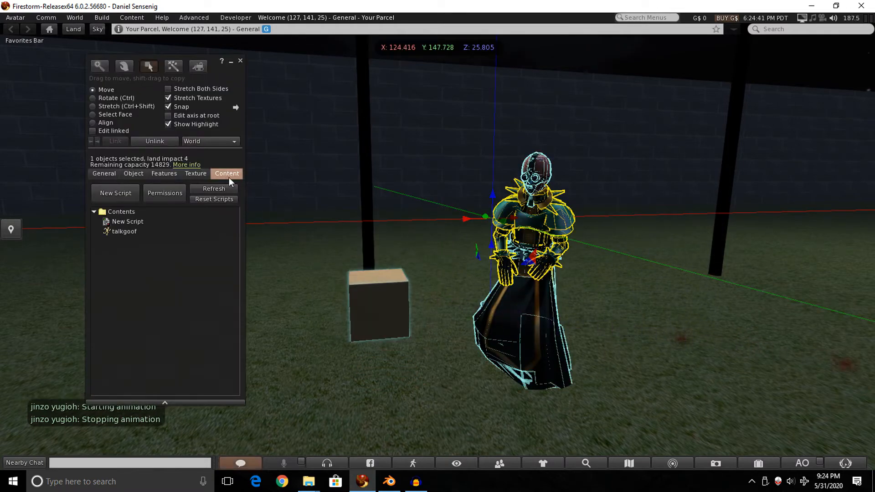
{"action": "mouse_move", "coordinate": [604, 195]}
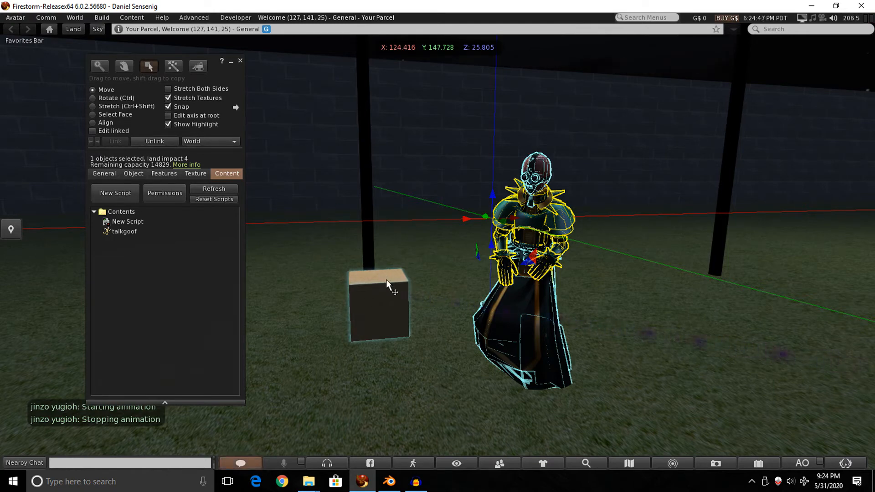
Step: With Edit linked on, select only the cube and set its Transparency to 100%
{"action": "left_click", "coordinate": [95, 131]}
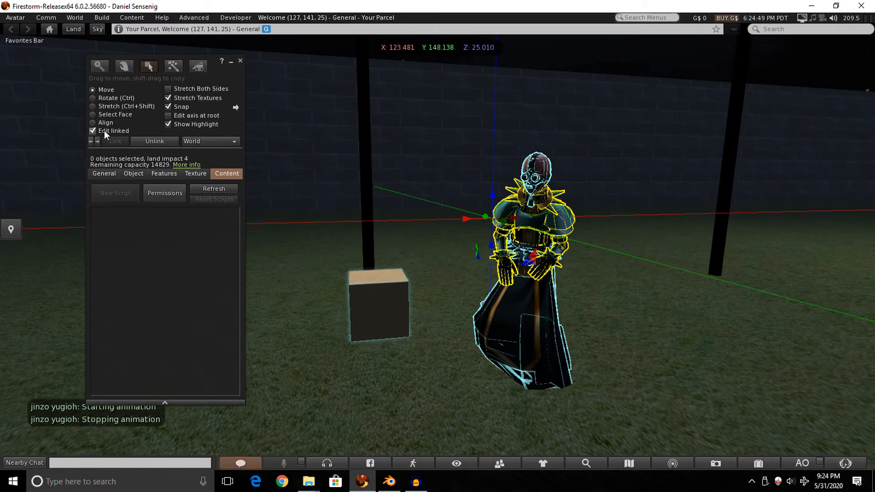
{"action": "left_click", "coordinate": [378, 308]}
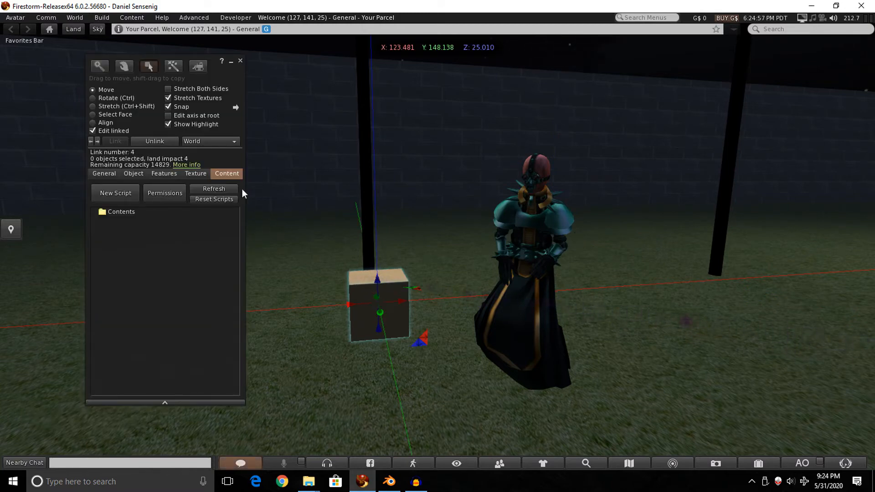
{"action": "left_click", "coordinate": [195, 174]}
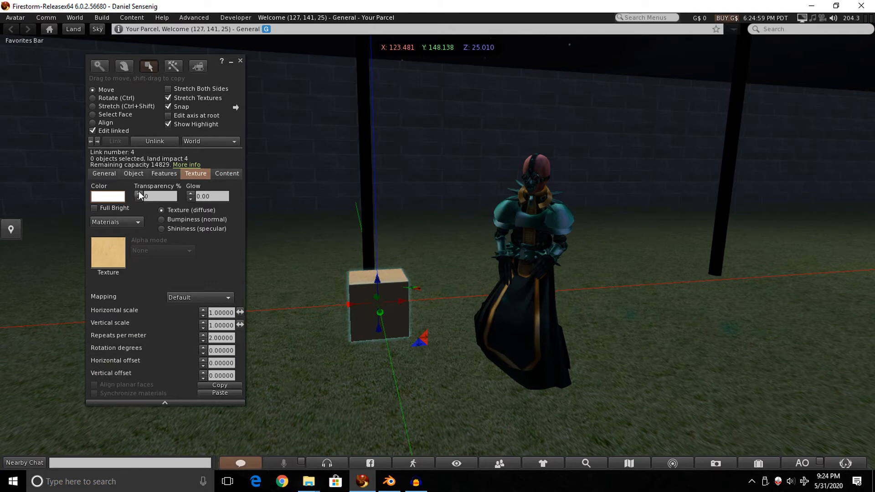
{"action": "type", "text": "100"}
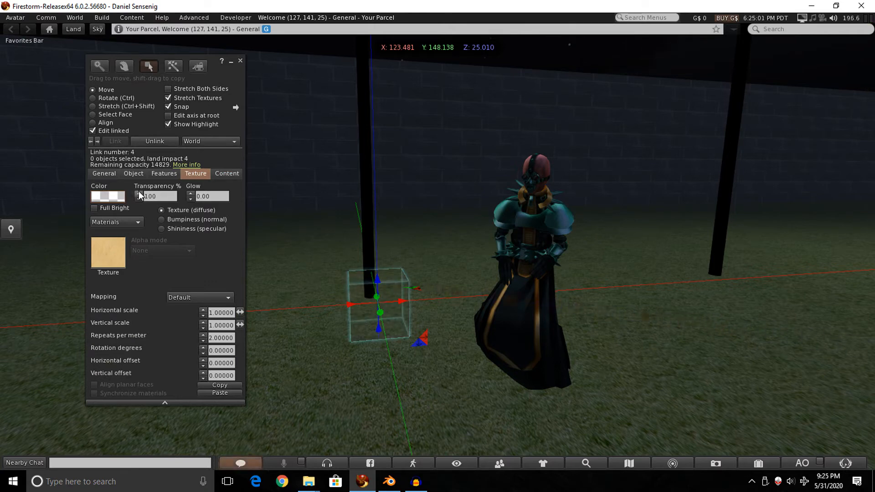
{"action": "left_click", "coordinate": [241, 61]}
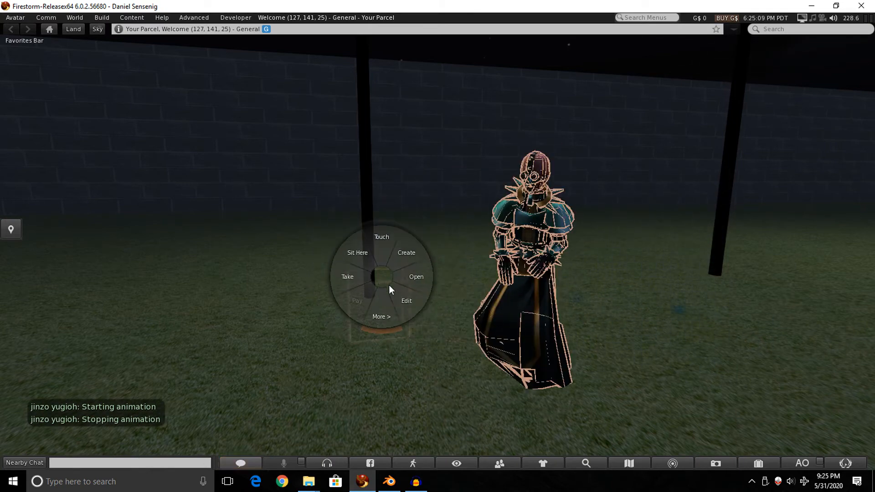
Step: Delete the llStopObjectAnimation line from New Script, then save and close the editor
{"action": "left_click", "coordinate": [407, 301]}
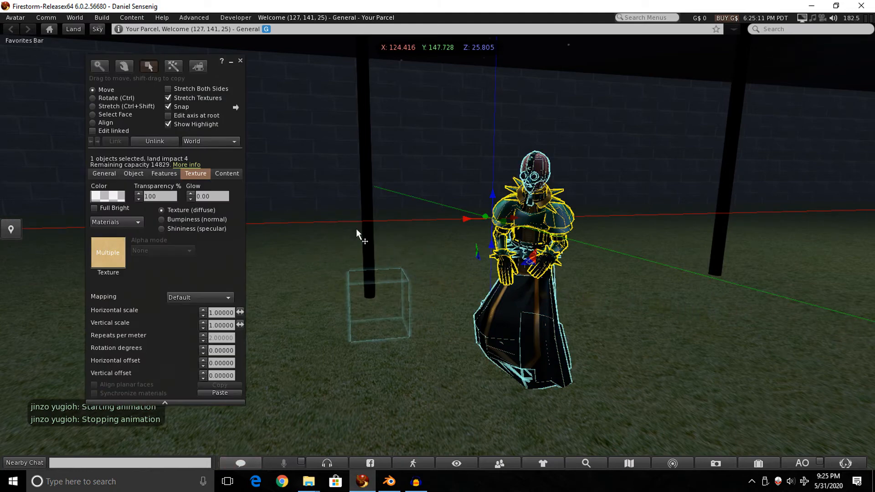
{"action": "left_click", "coordinate": [227, 174]}
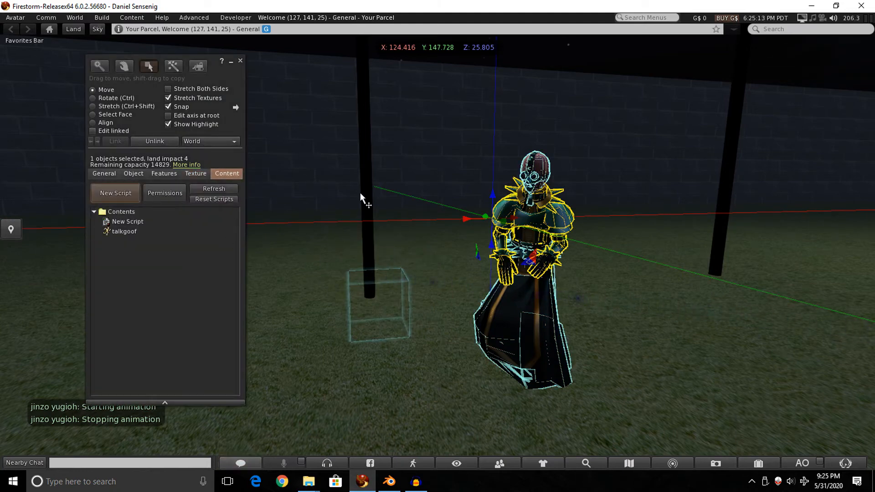
{"action": "mouse_move", "coordinate": [382, 246]}
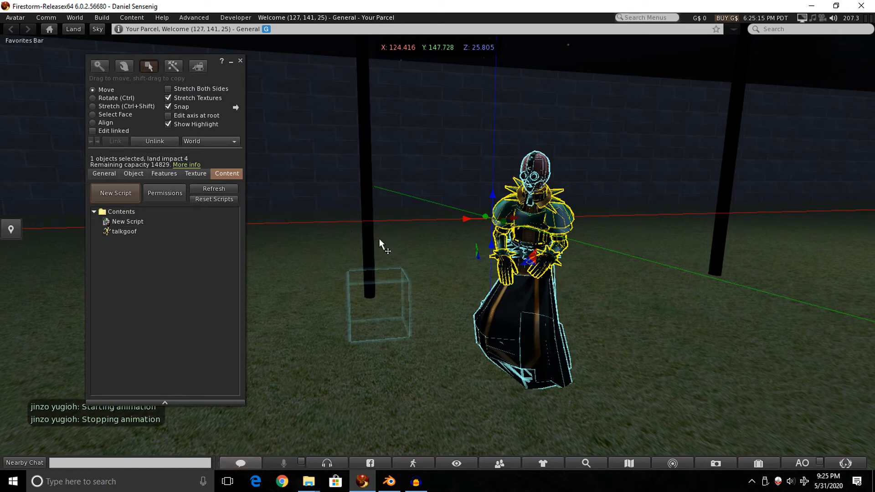
{"action": "mouse_move", "coordinate": [317, 278]}
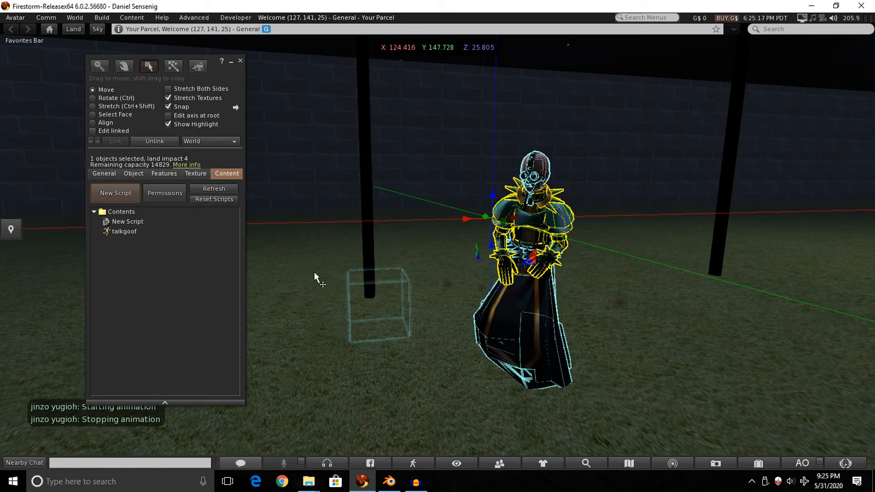
{"action": "left_click", "coordinate": [127, 221]}
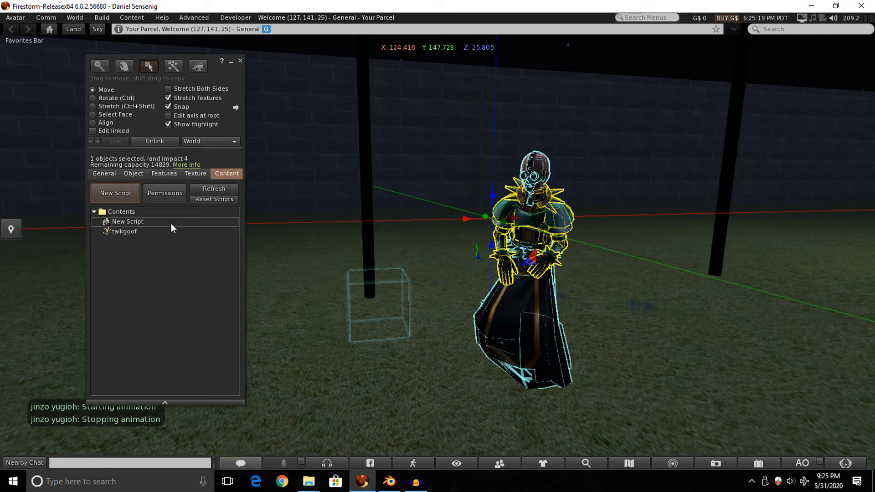
{"action": "double_click", "coordinate": [128, 222]}
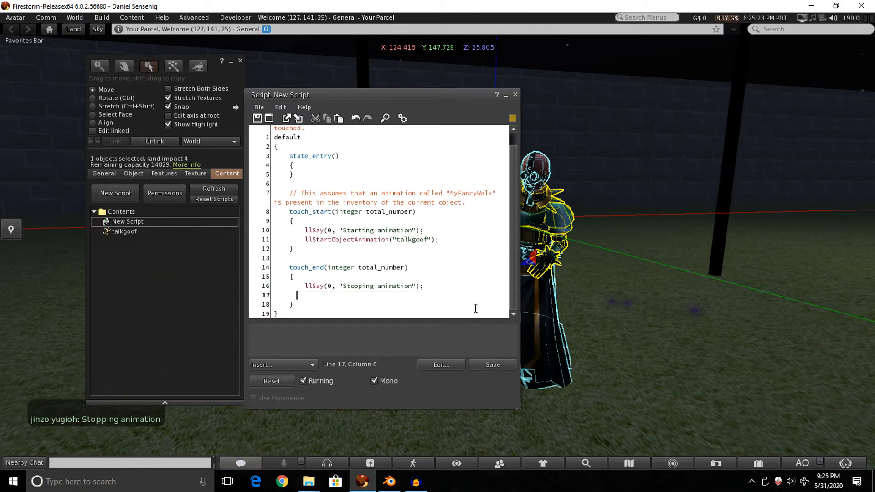
{"action": "left_click", "coordinate": [493, 365]}
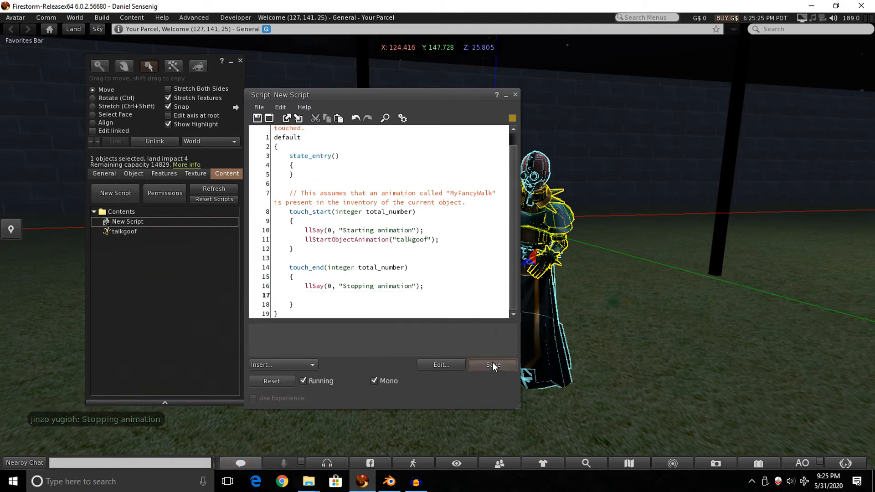
{"action": "left_click", "coordinate": [493, 365]}
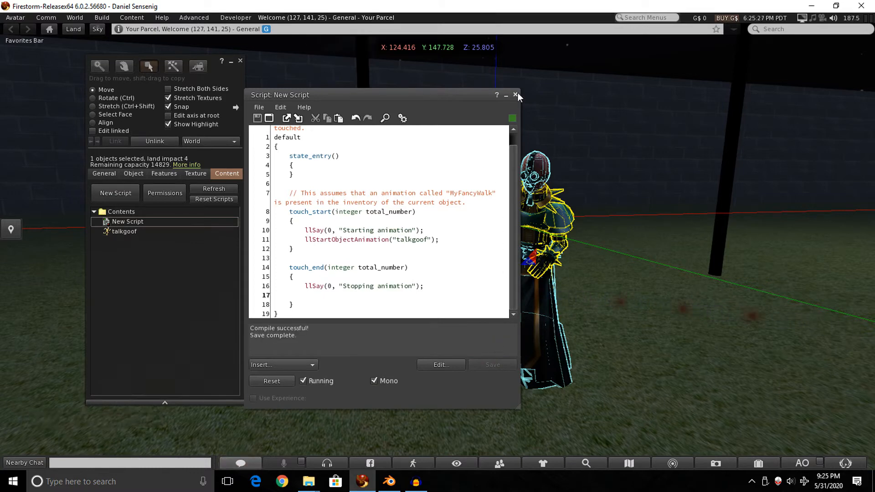
{"action": "left_click", "coordinate": [515, 95]}
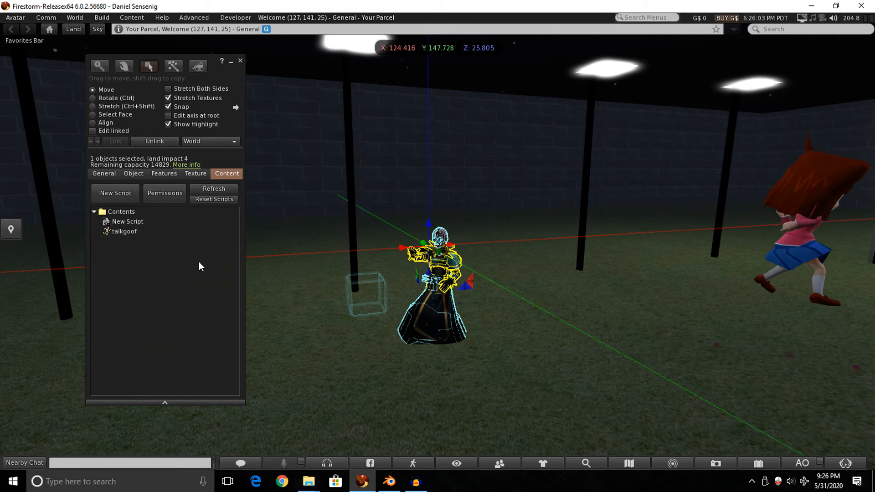
Step: Review New Script's code again, then close the script editor and Build floater
{"action": "double_click", "coordinate": [128, 221]}
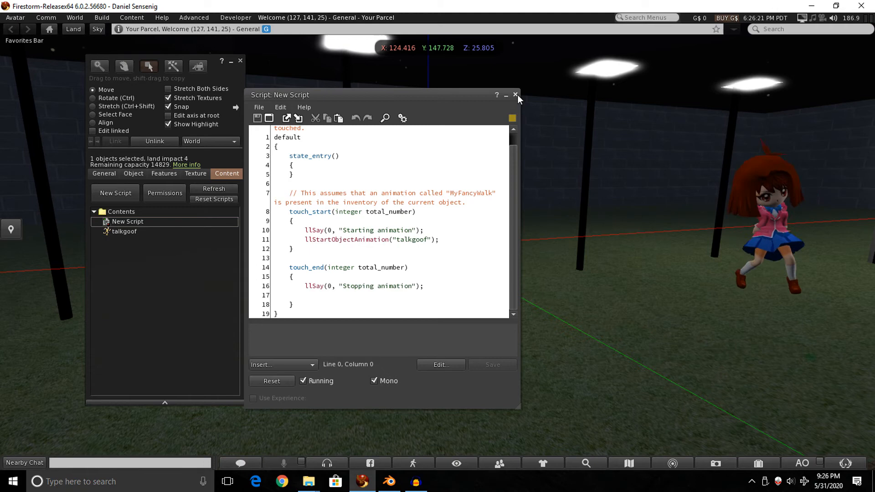
{"action": "mouse_move", "coordinate": [517, 96]}
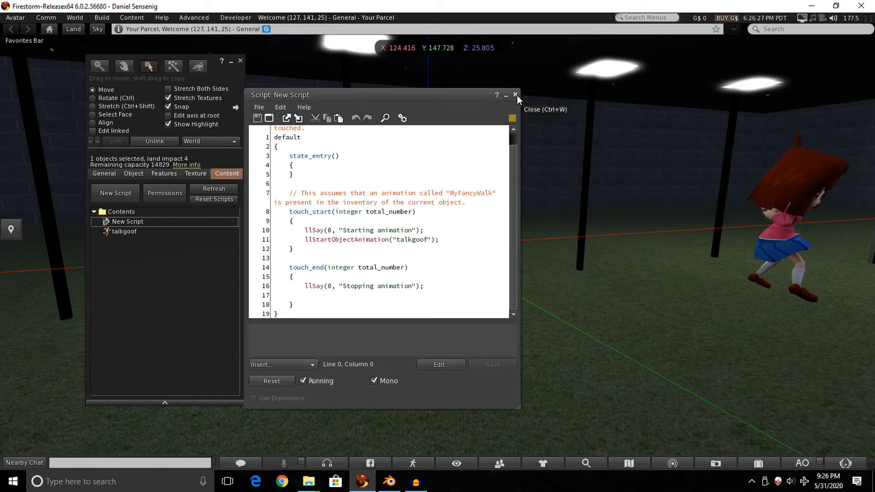
{"action": "left_click", "coordinate": [515, 95]}
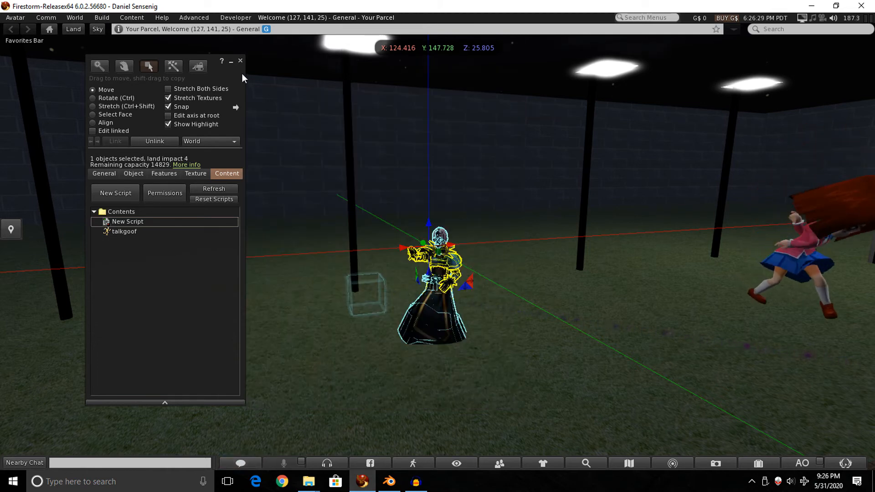
{"action": "mouse_move", "coordinate": [241, 61]}
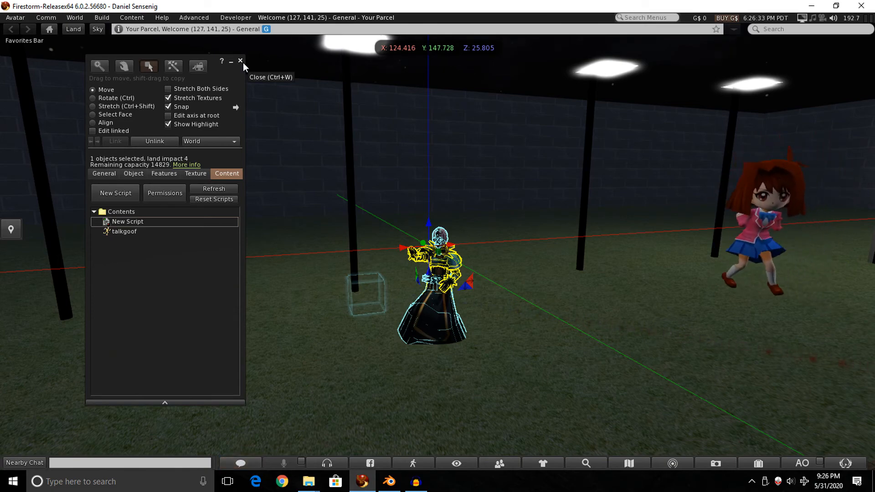
{"action": "left_click", "coordinate": [240, 61]}
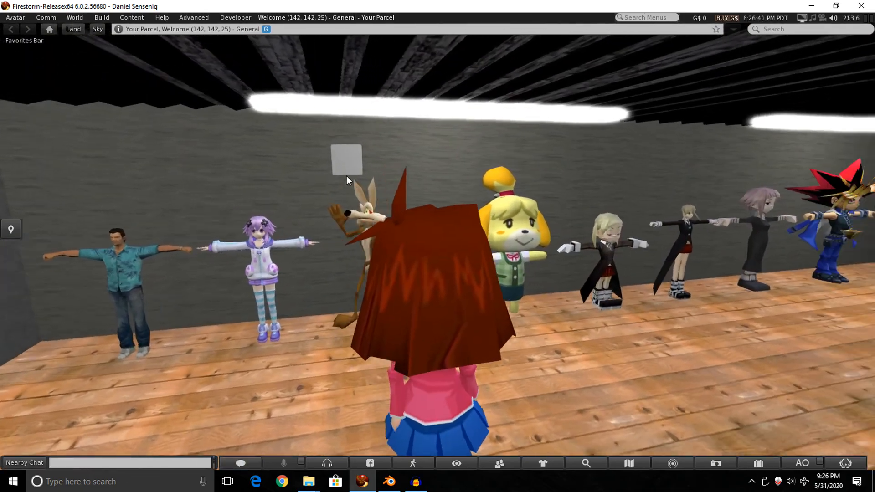
Step: Walk the avatar with W toward the lit gallery building displaying the figure lineup
{"action": "left_click", "coordinate": [346, 164]}
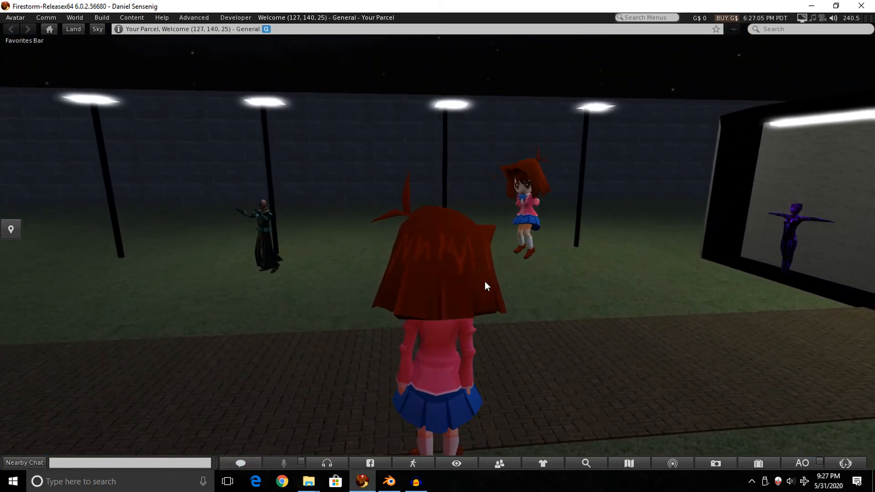
{"action": "key", "text": "w"}
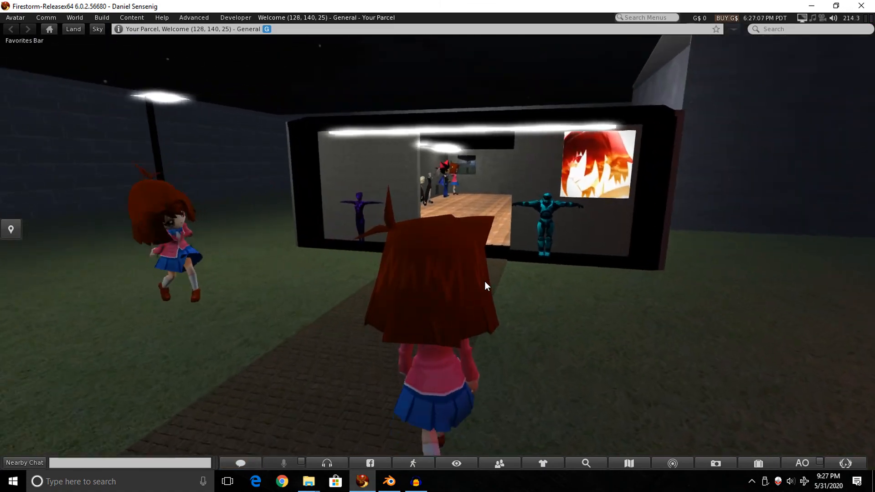
{"action": "key", "text": "W"}
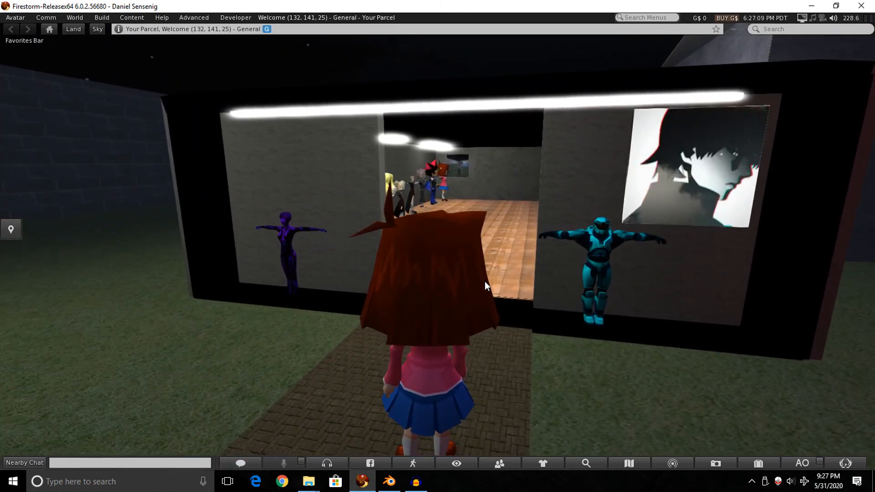